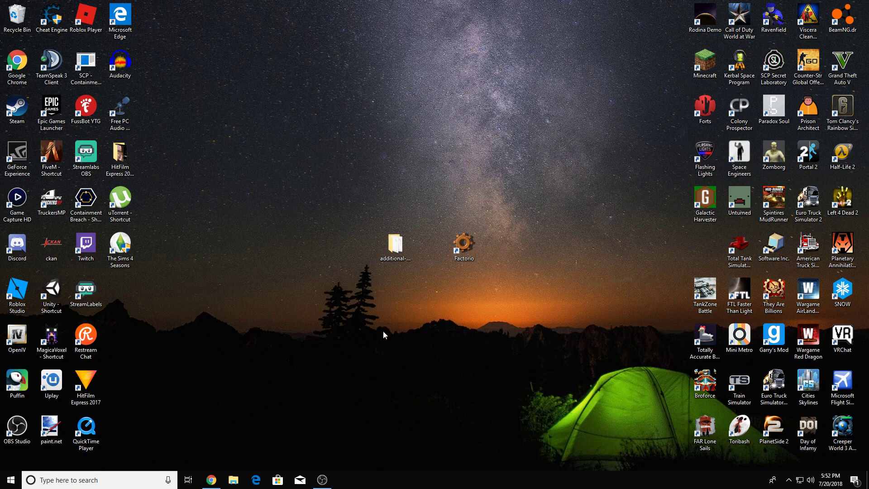
pyautogui.moveTo(475, 229)
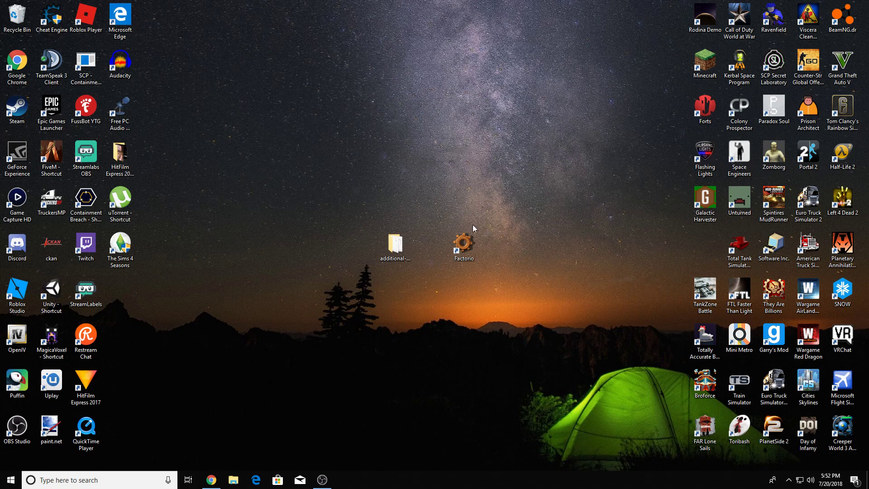
# Check the mod folder on the desktop, then open %appdata%\Roaming via the Run dialog
pyautogui.click(464, 245)
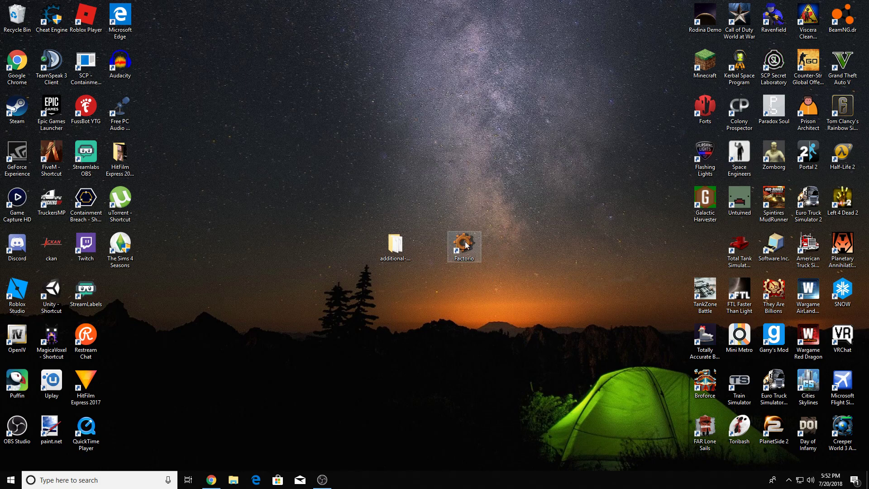
pyautogui.click(397, 243)
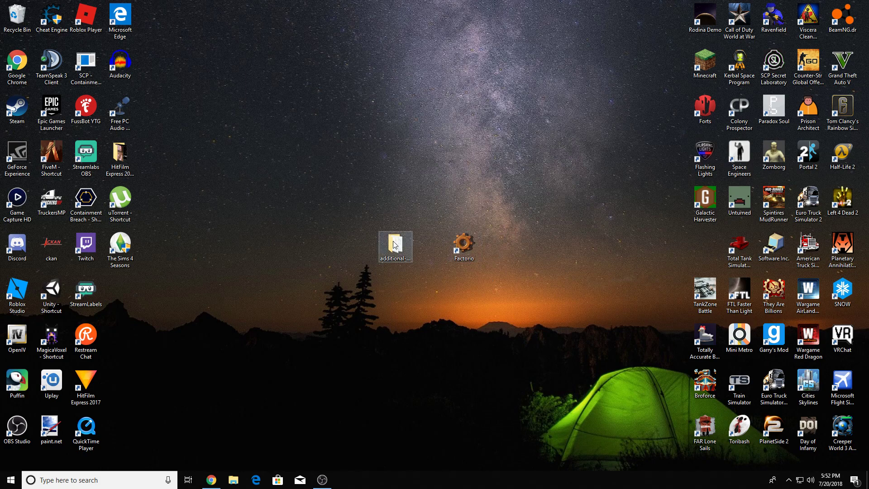
pyautogui.doubleClick(395, 244)
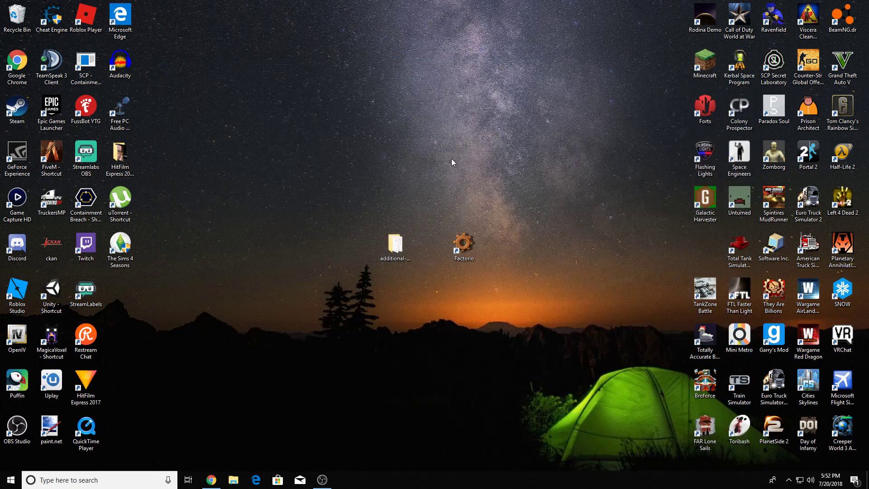
pyautogui.moveTo(452, 172)
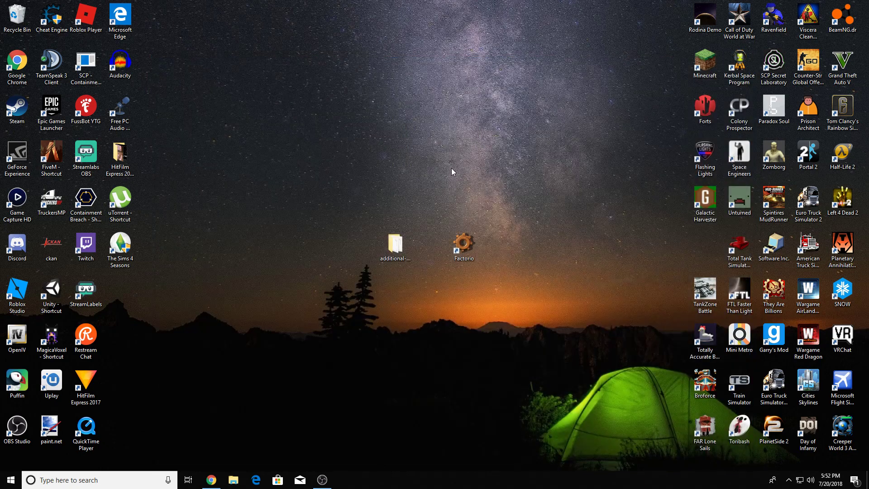
pyautogui.press('Win+r')
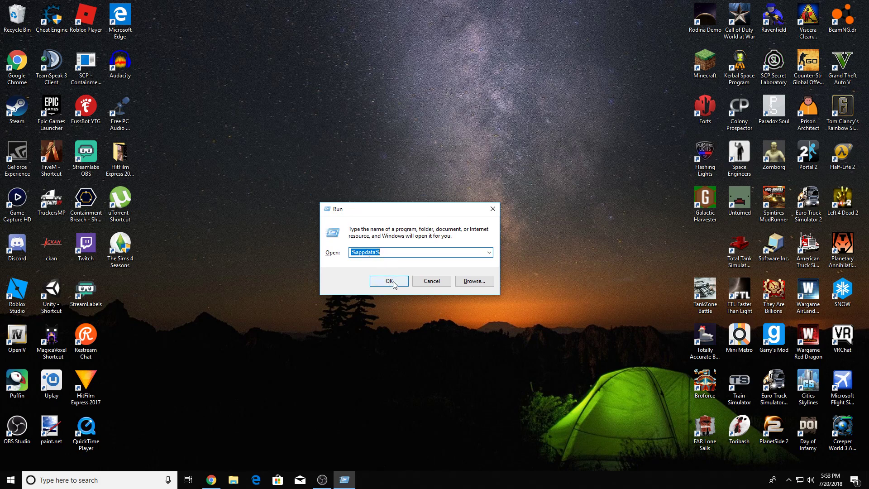
pyautogui.click(389, 280)
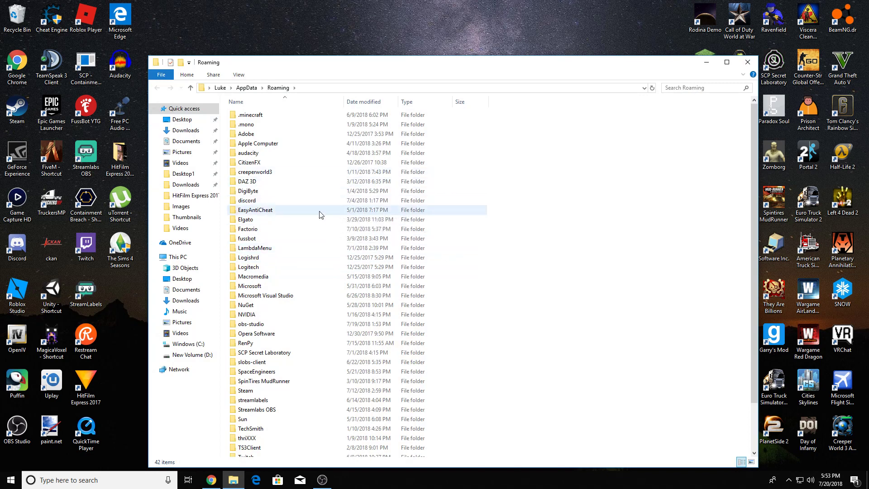
# Open Roaming\Factorio\mods and drop additional-paste-settings_0.5.0 in from the desktop
pyautogui.doubleClick(247, 228)
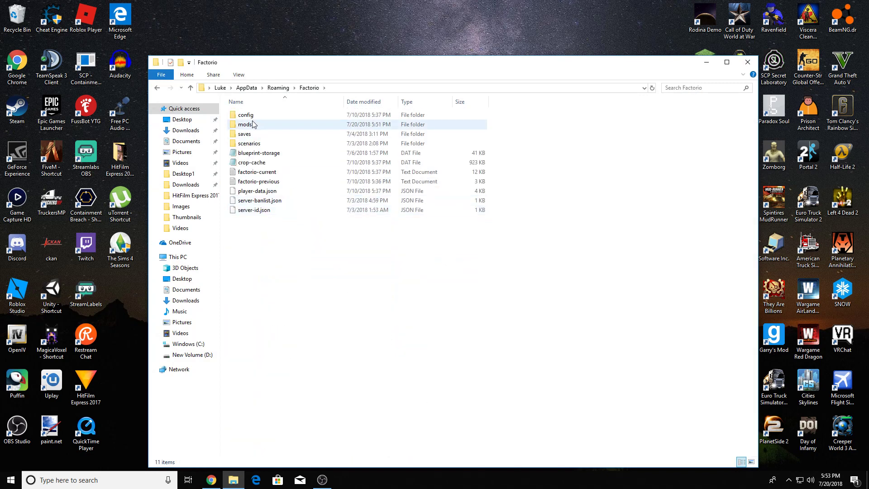
pyautogui.doubleClick(243, 124)
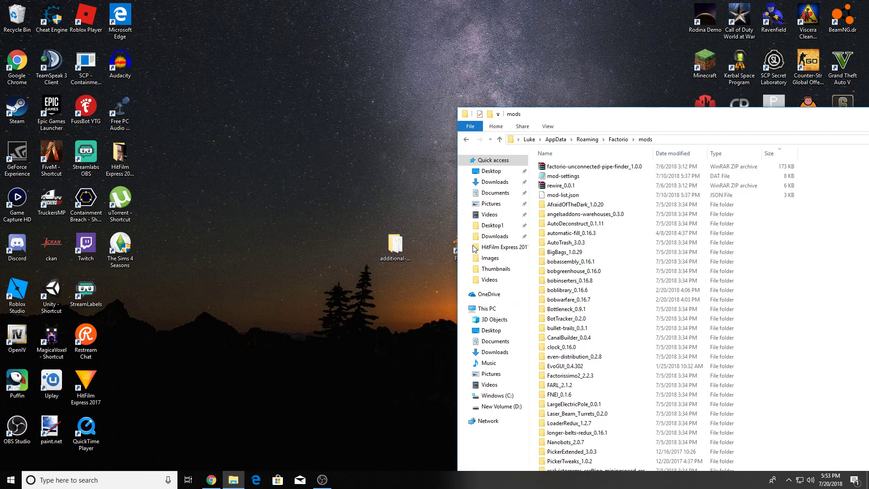
pyautogui.doubleClick(570, 261)
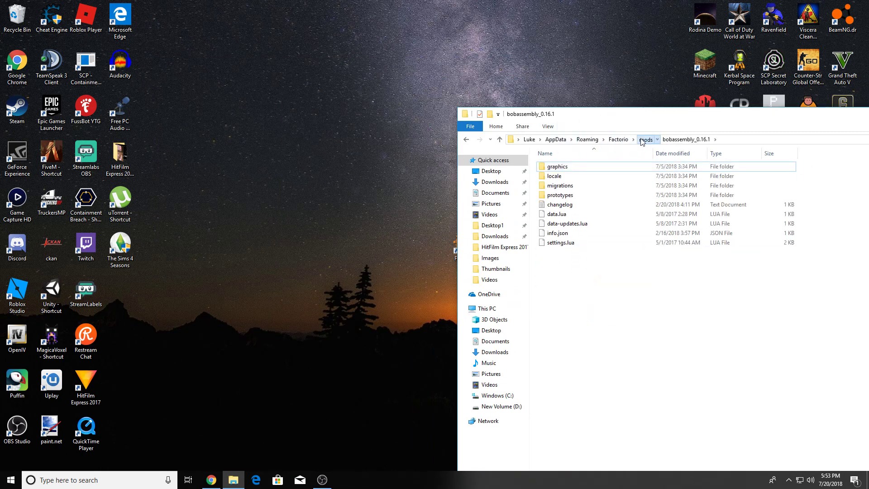
pyautogui.click(646, 140)
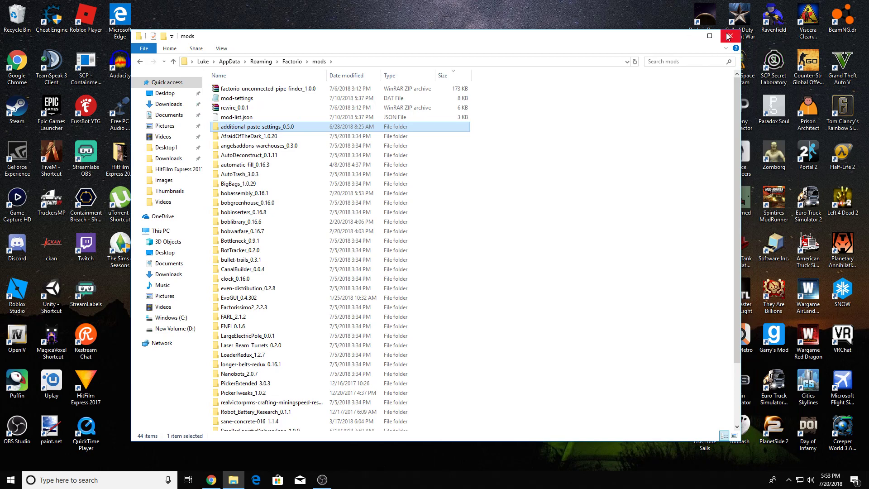
# Close the mods window, leaving only the Factorio shortcut on the desktop
pyautogui.click(729, 36)
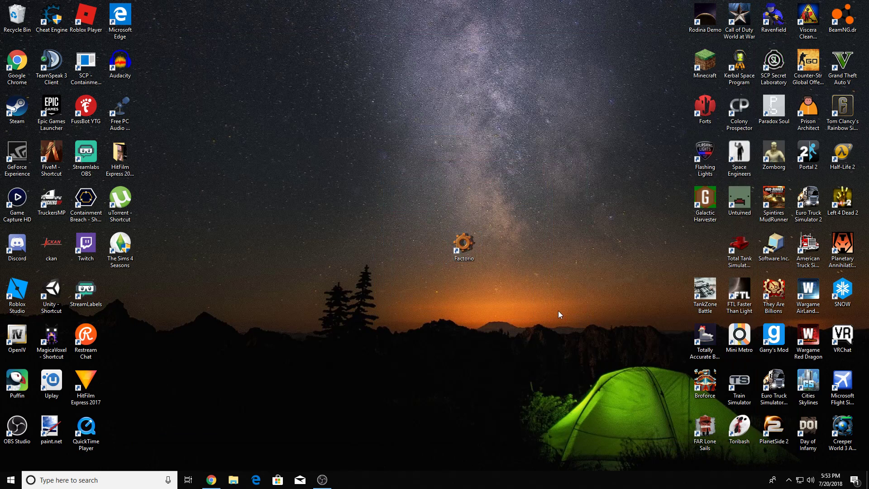
pyautogui.moveTo(387, 182)
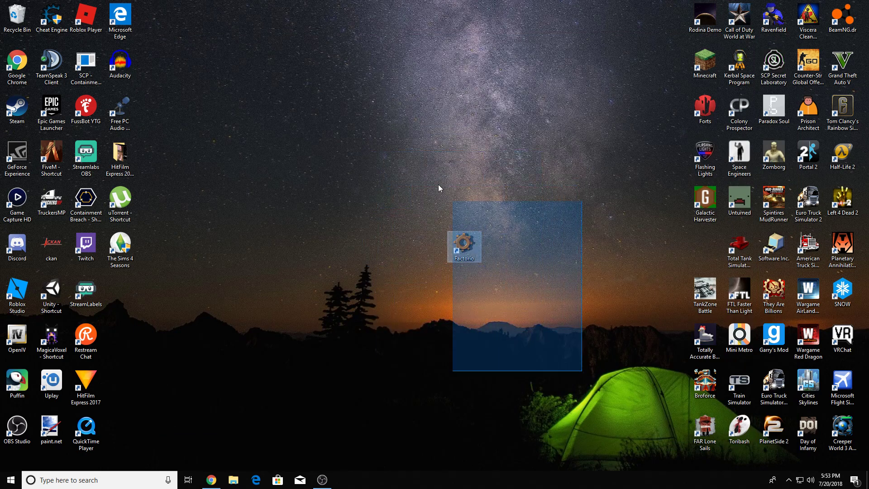
pyautogui.click(548, 370)
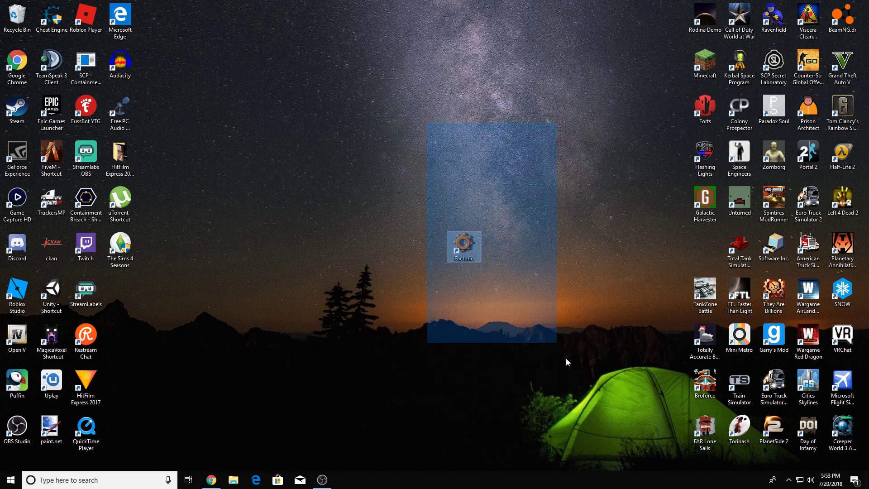
pyautogui.click(465, 246)
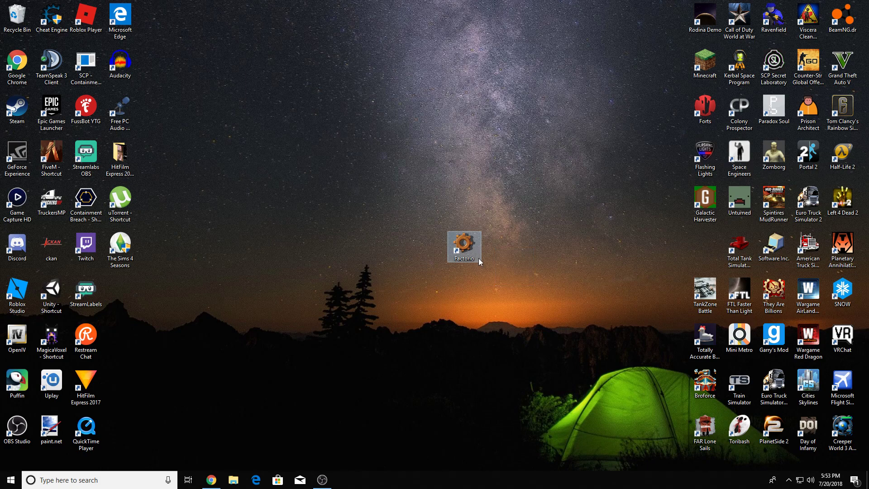